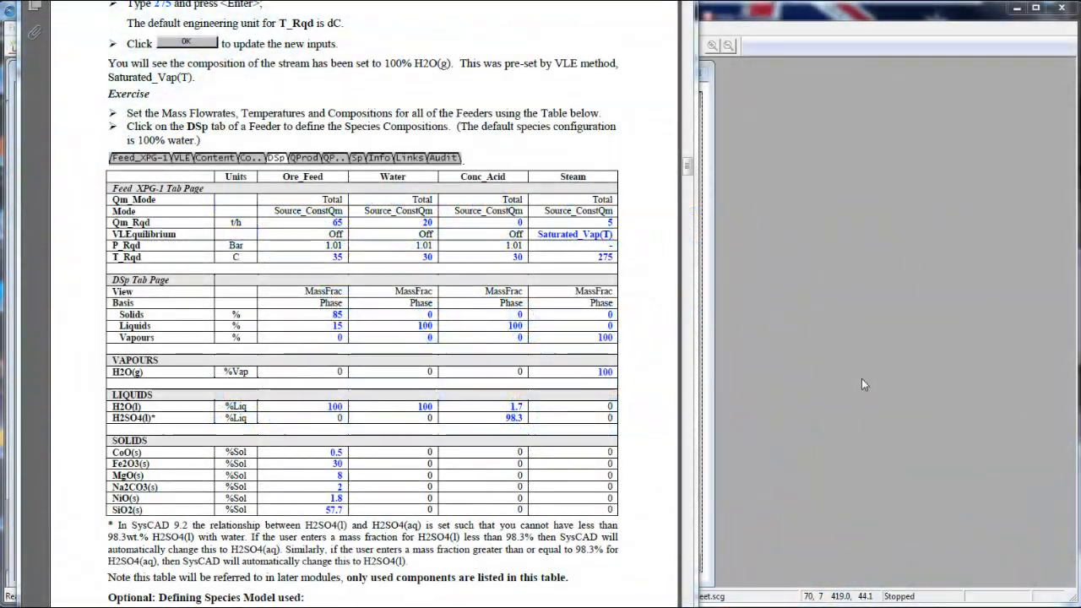
Review the Ore_Feed feeder settings table in the PDF, then bring the SysCAD flowsheet forward.
left_click(301, 177)
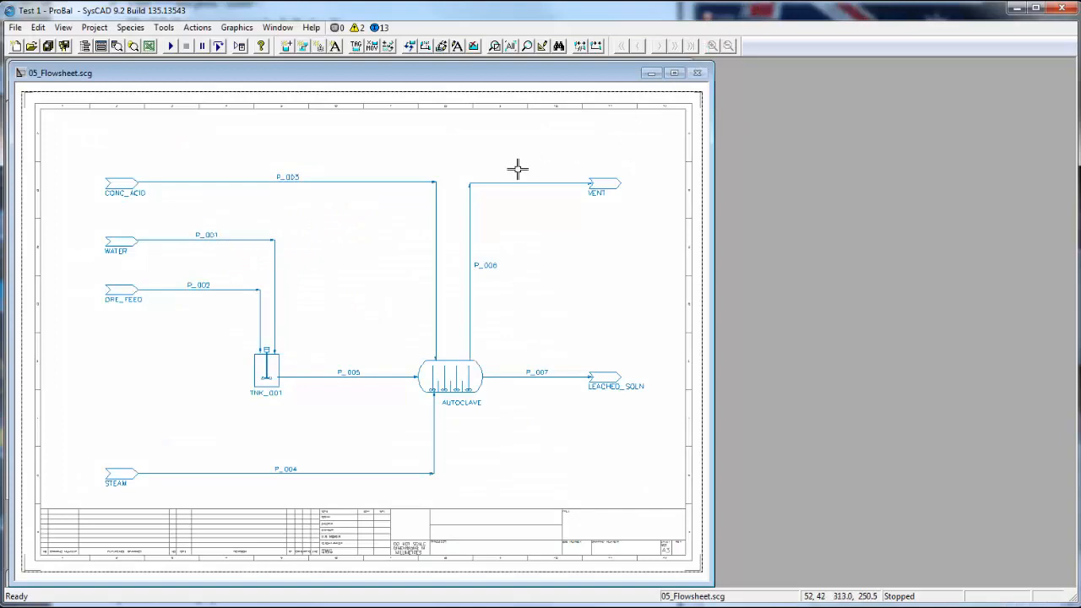
Open the Access window for the ORE_FEED feeder symbol on the flowsheet.
double_click(123, 296)
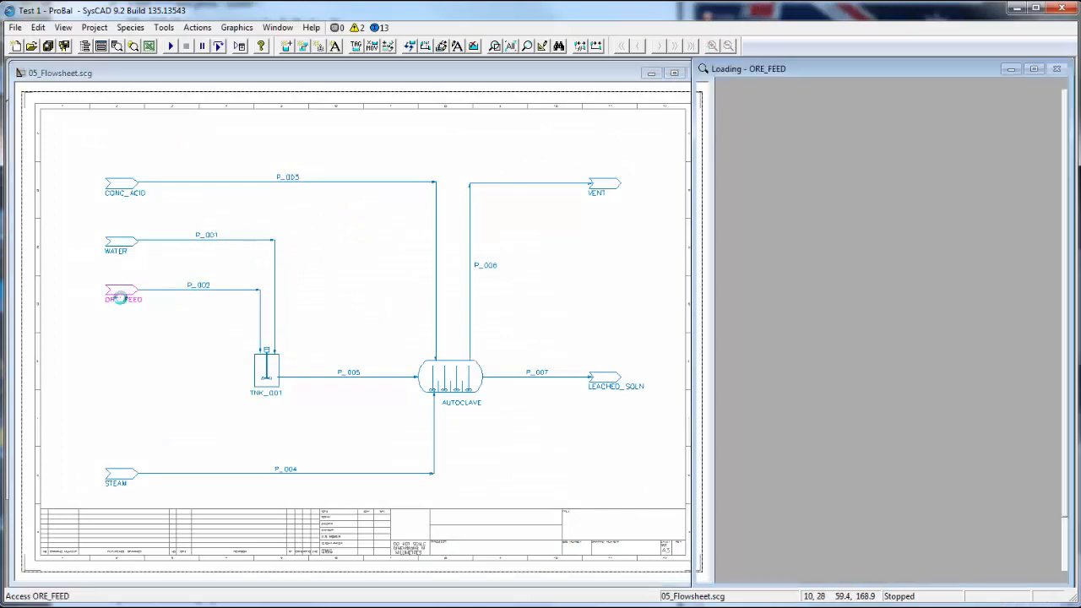
double_click(121, 297)
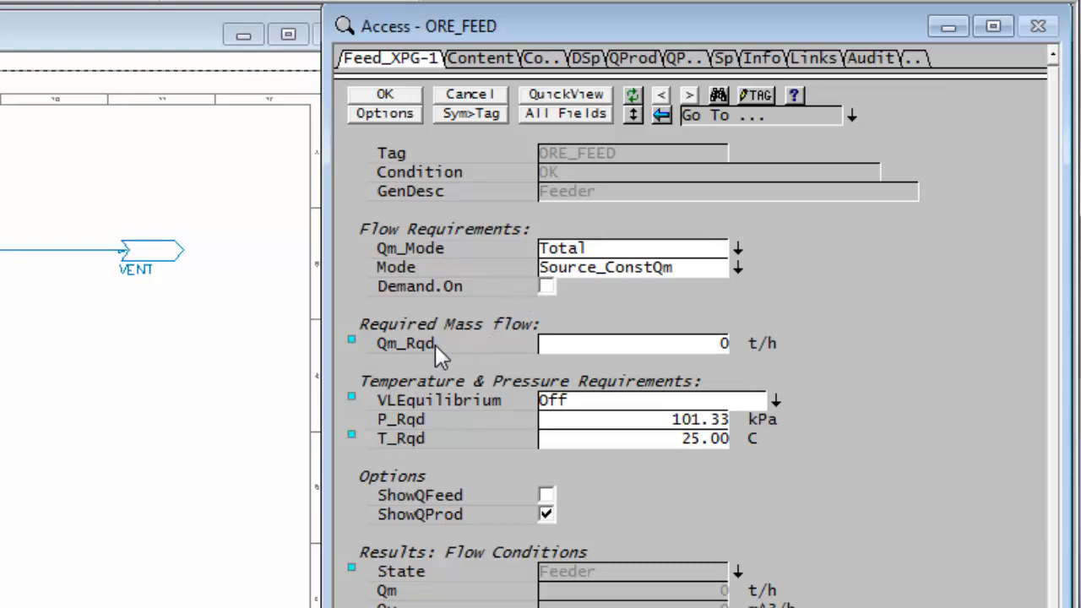
Set Qm_Rqd to 65 t/h on Feed_XPG-1 and edit the T_Rqd temperature.
left_click(402, 343)
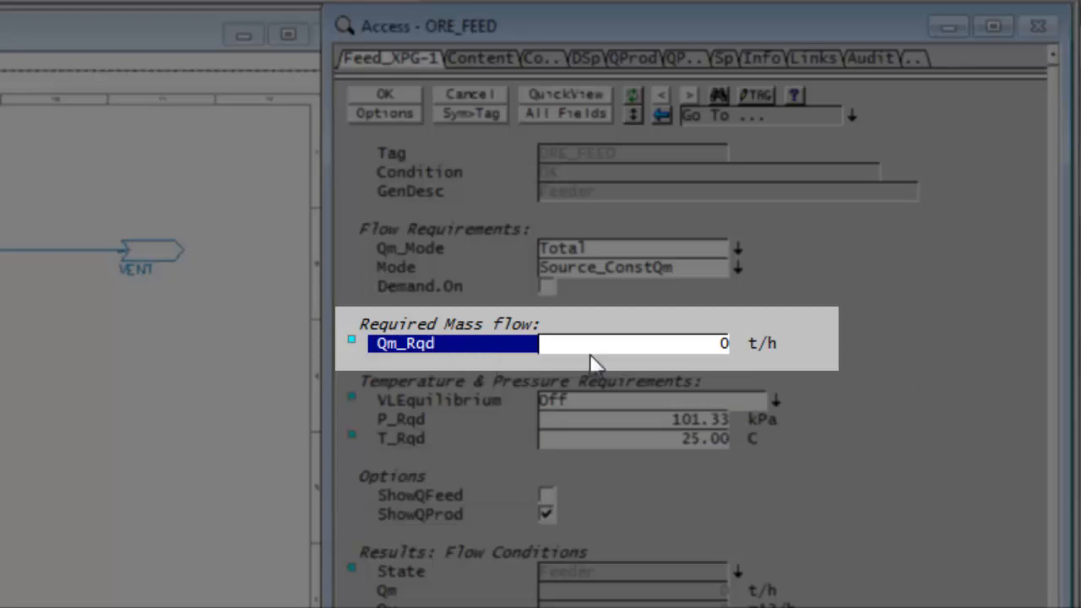
mouse_move(596, 350)
type("65")
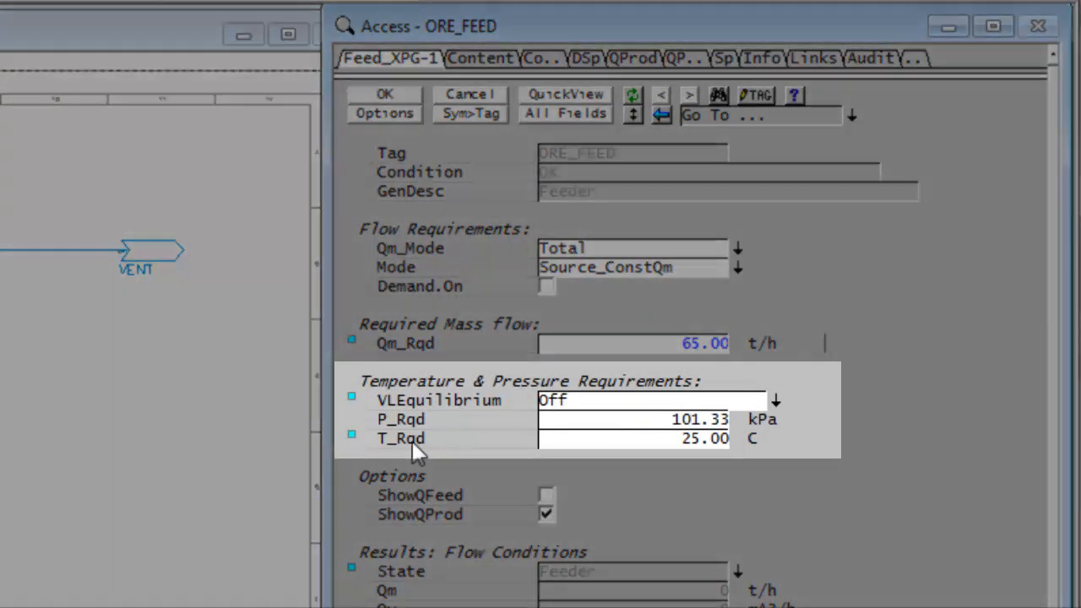
left_click(401, 437)
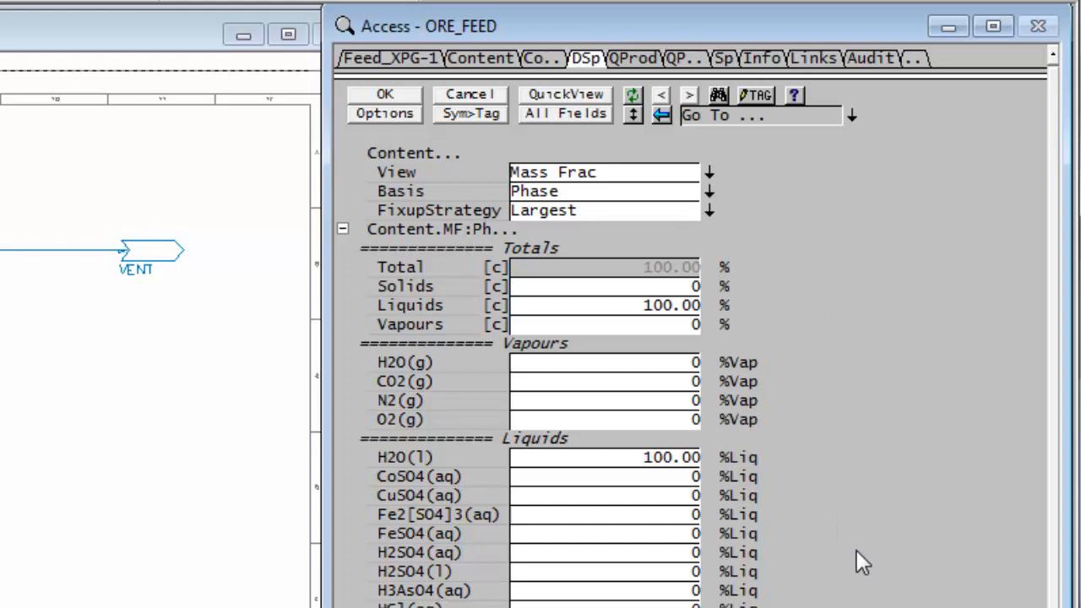
mouse_move(881, 530)
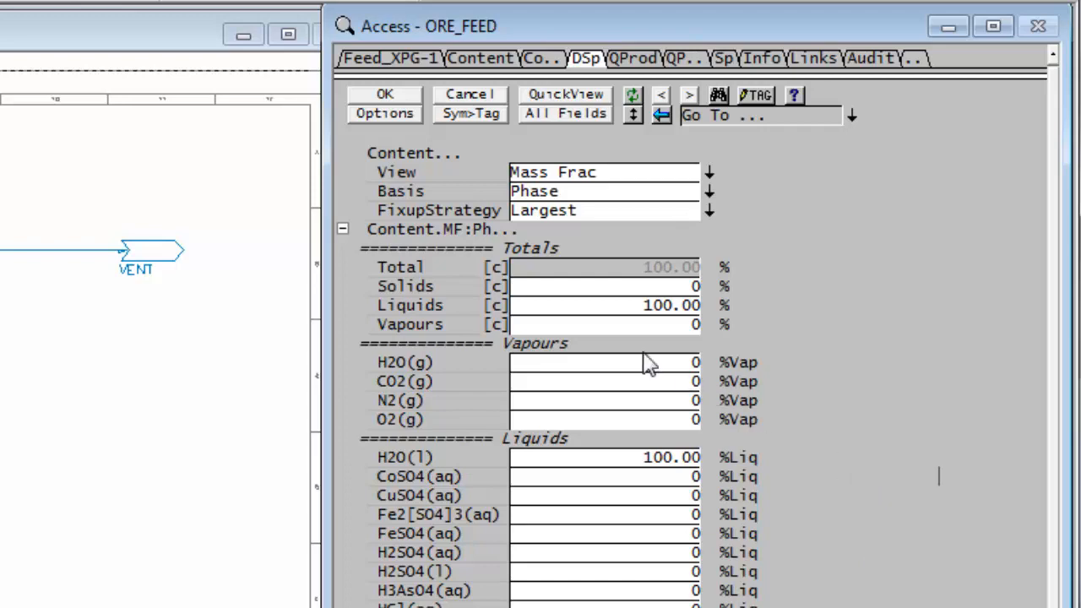
Enter 85 in the DSp Solids field so liquids drop to 15%.
left_click(604, 285)
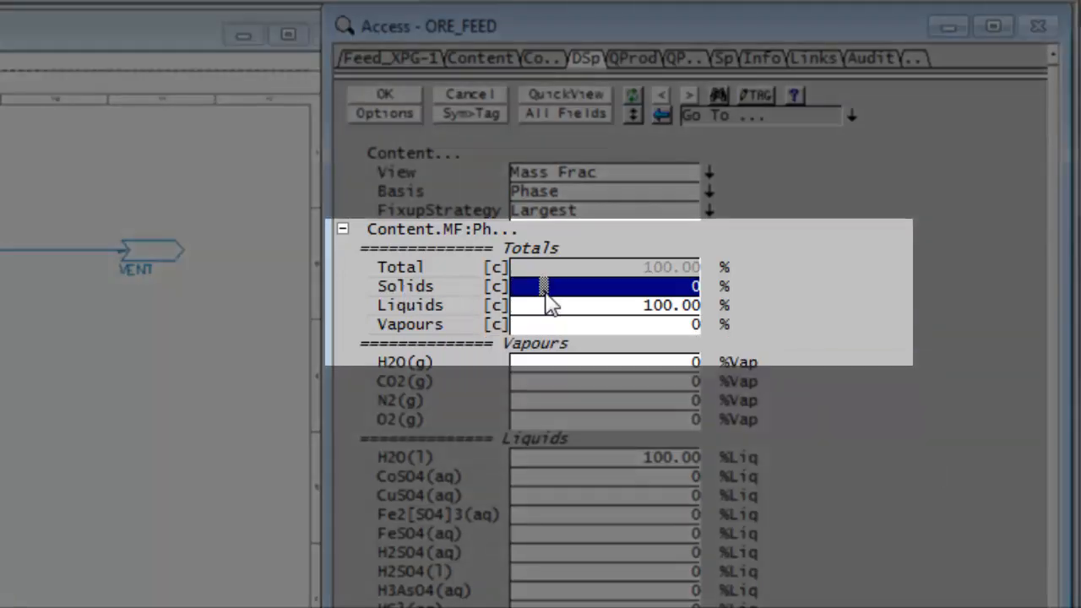
type("8")
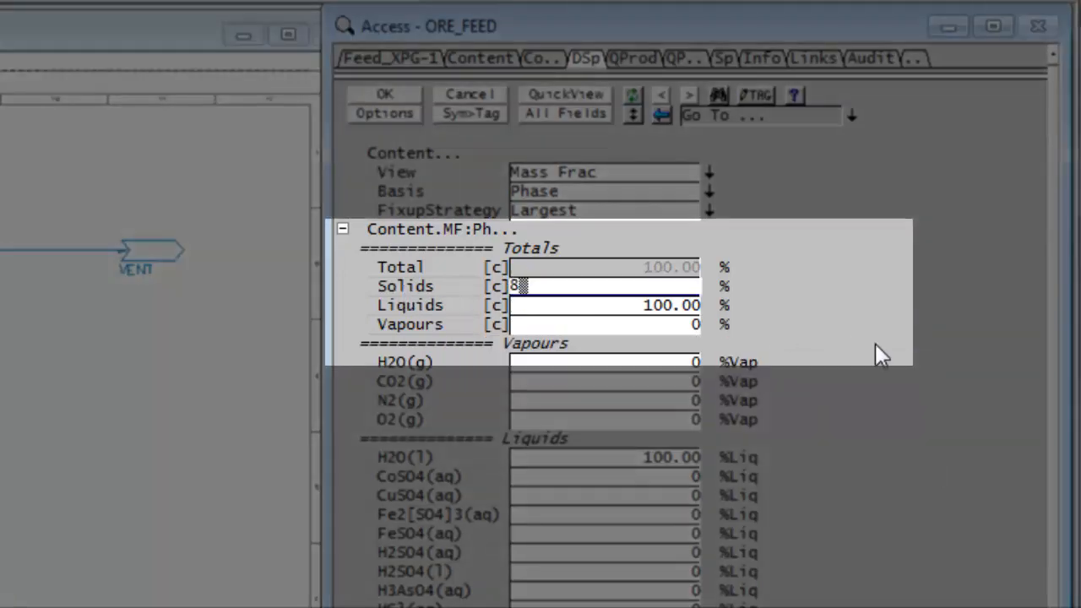
type("5.00")
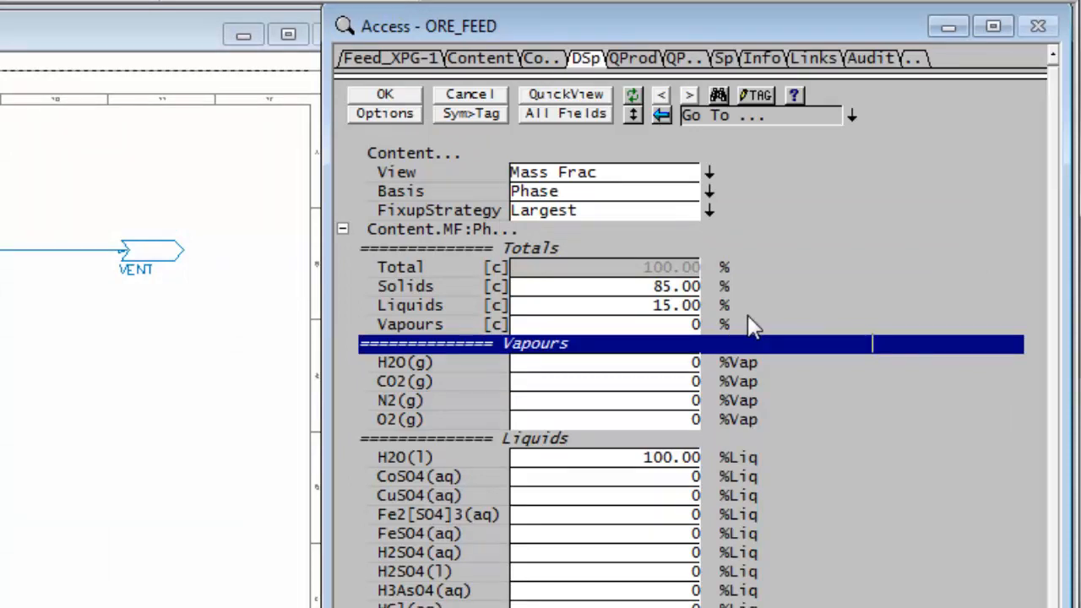
mouse_move(764, 441)
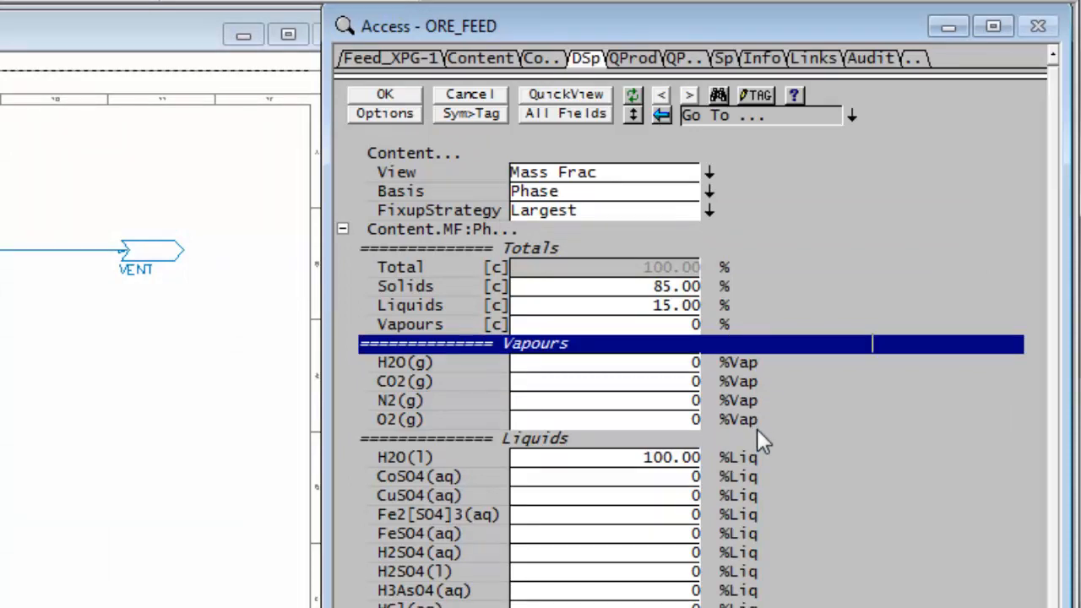
In the DSp Solids section, enter CoO 0.5%, Fe2O3 30% and MgO 8%.
scroll("down", 3)
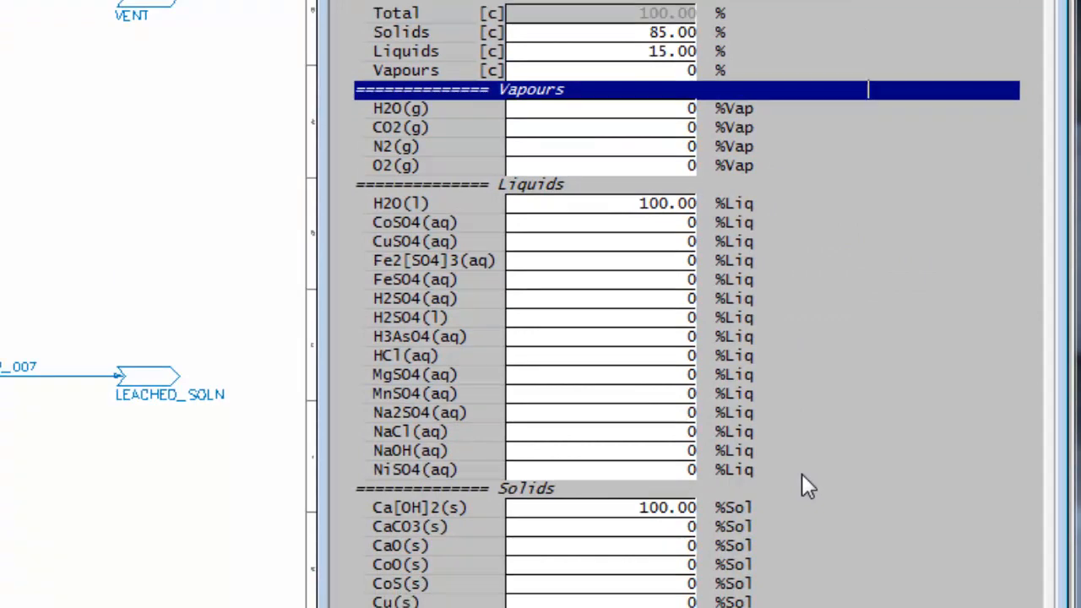
scroll("down", 3)
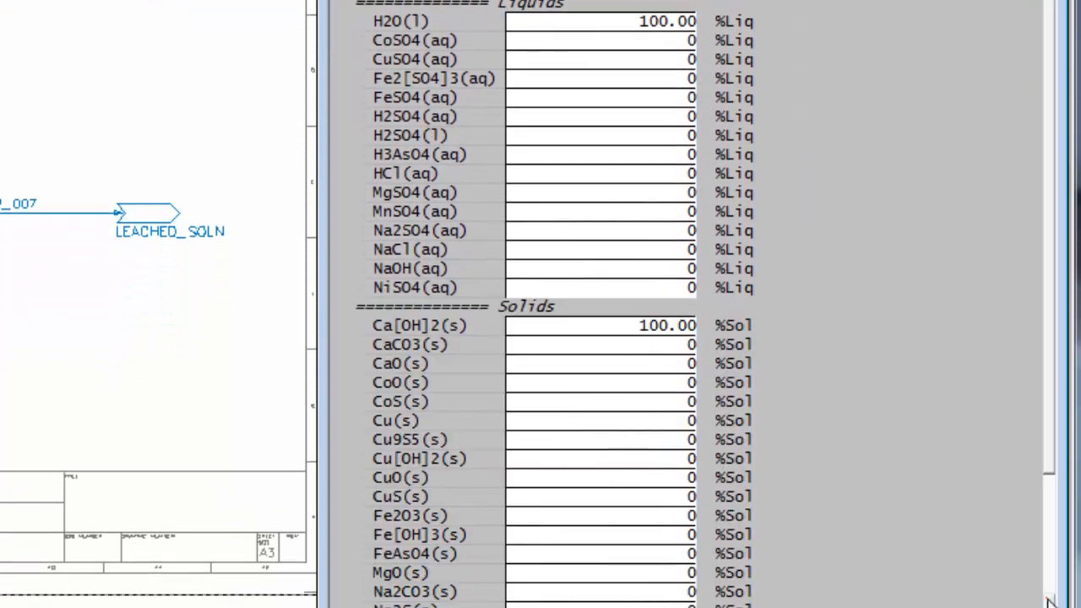
scroll("down", 3)
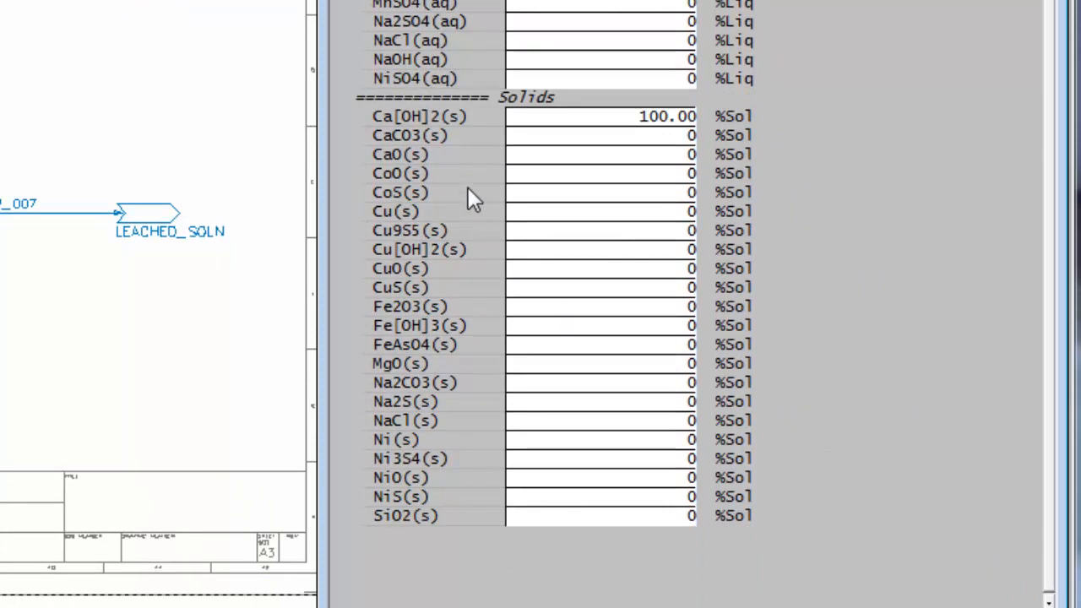
left_click(600, 173)
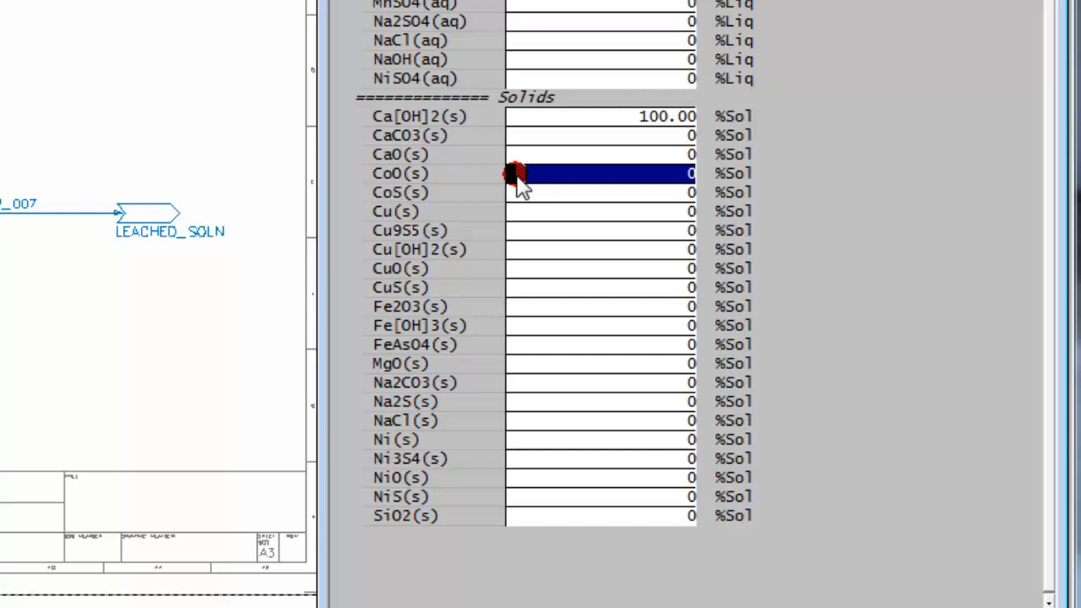
type("0.50")
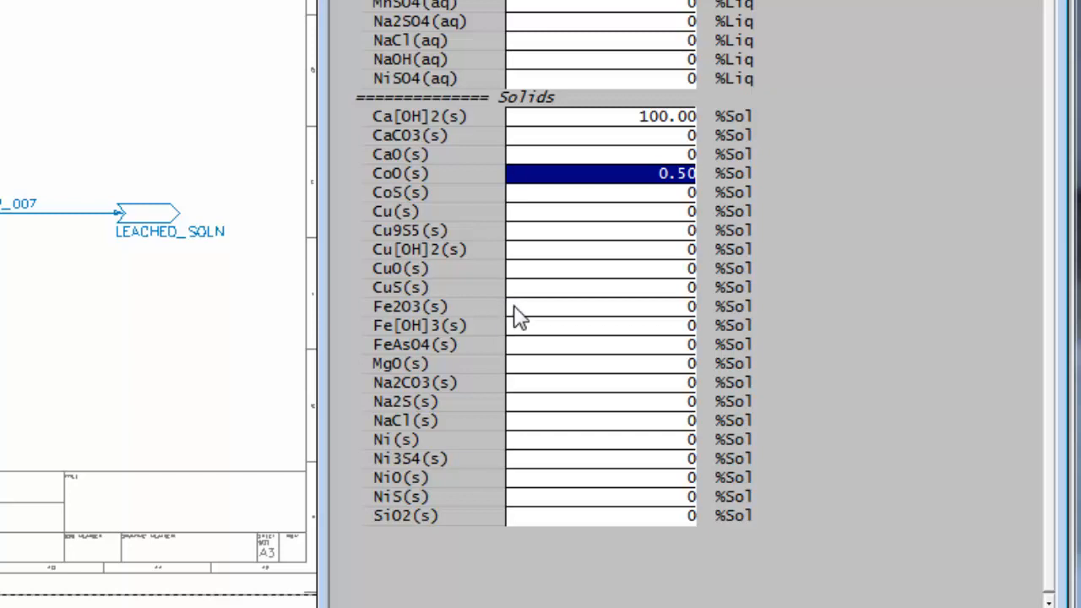
left_click(599, 306)
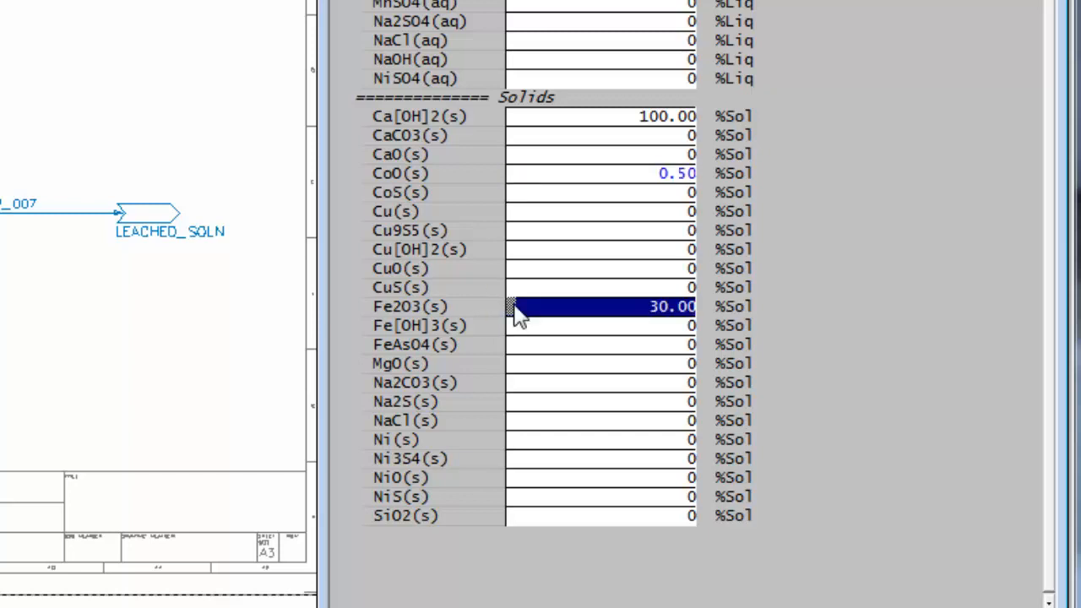
mouse_move(512, 368)
type("8")
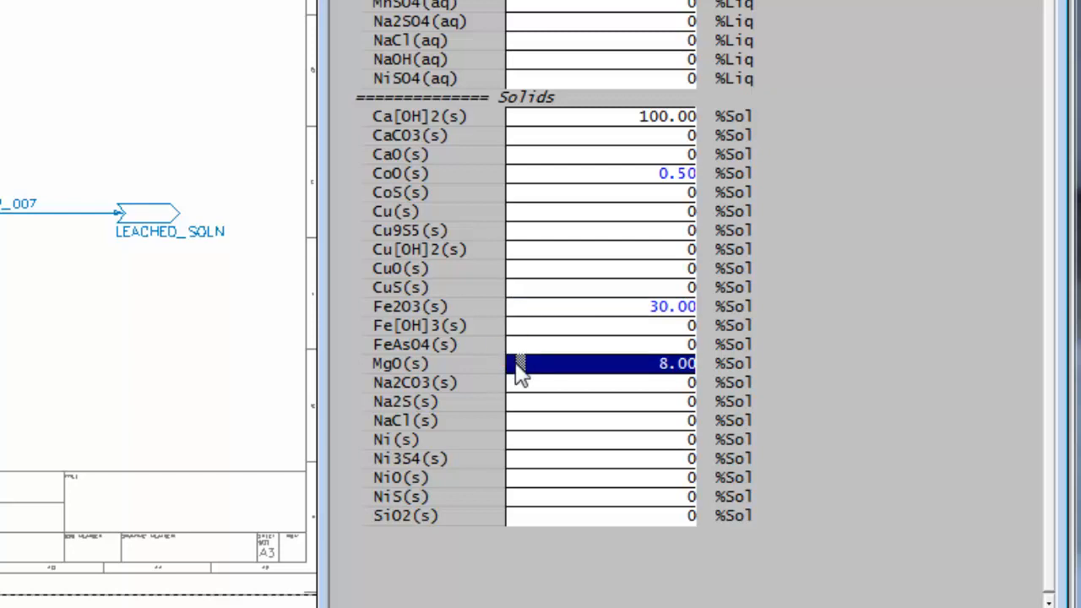
mouse_move(523, 418)
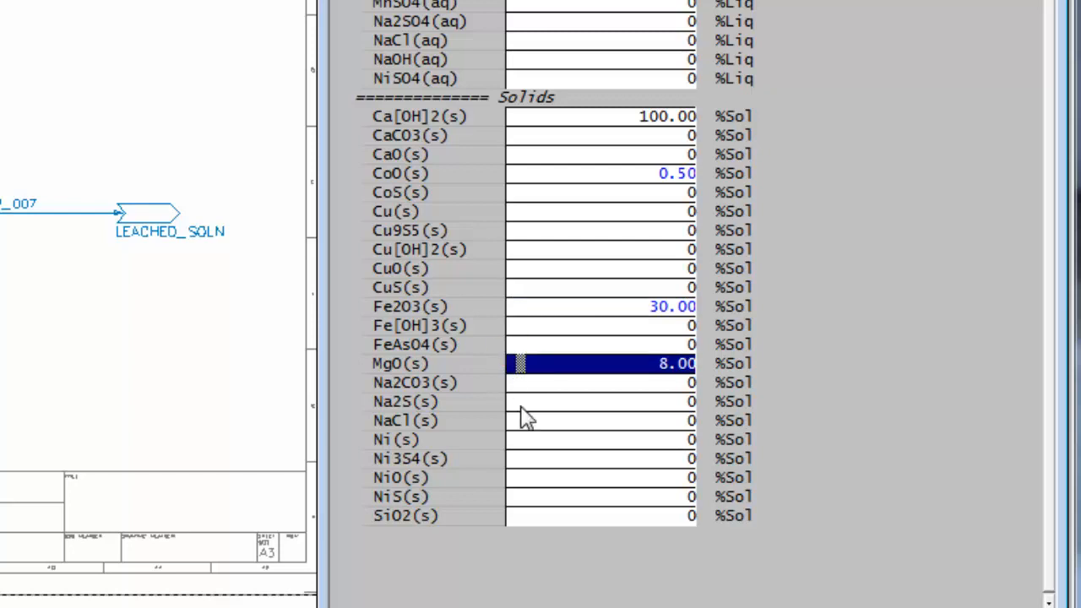
Enter Na2CO3 2%, NiO 1.8% and SiO2 57.7%, then zero Ca[OH]2.
left_click(600, 382)
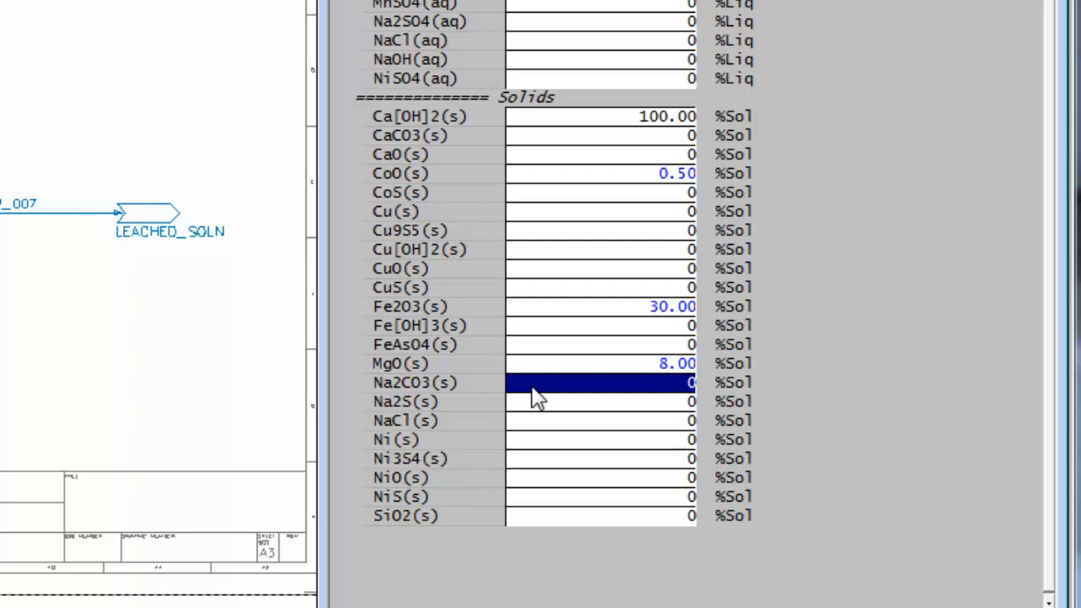
type("2.00")
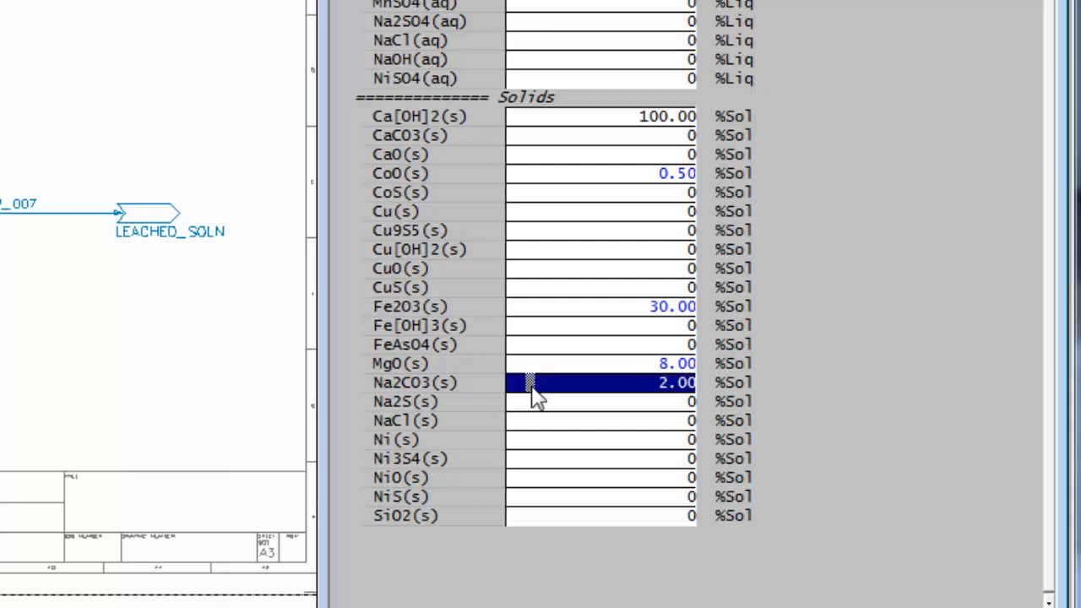
left_click(600, 478)
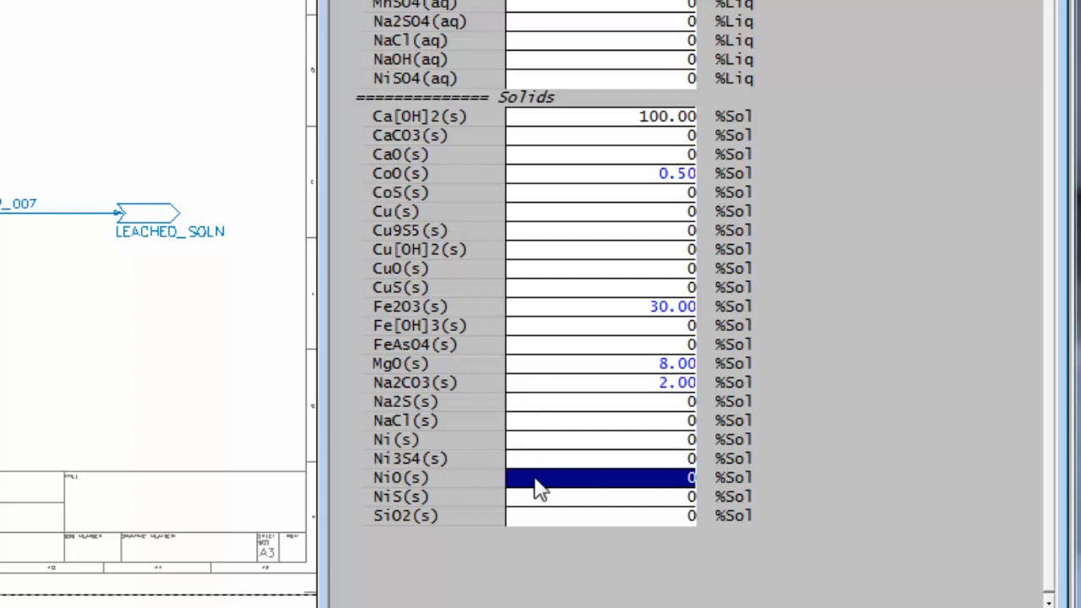
type("1.80")
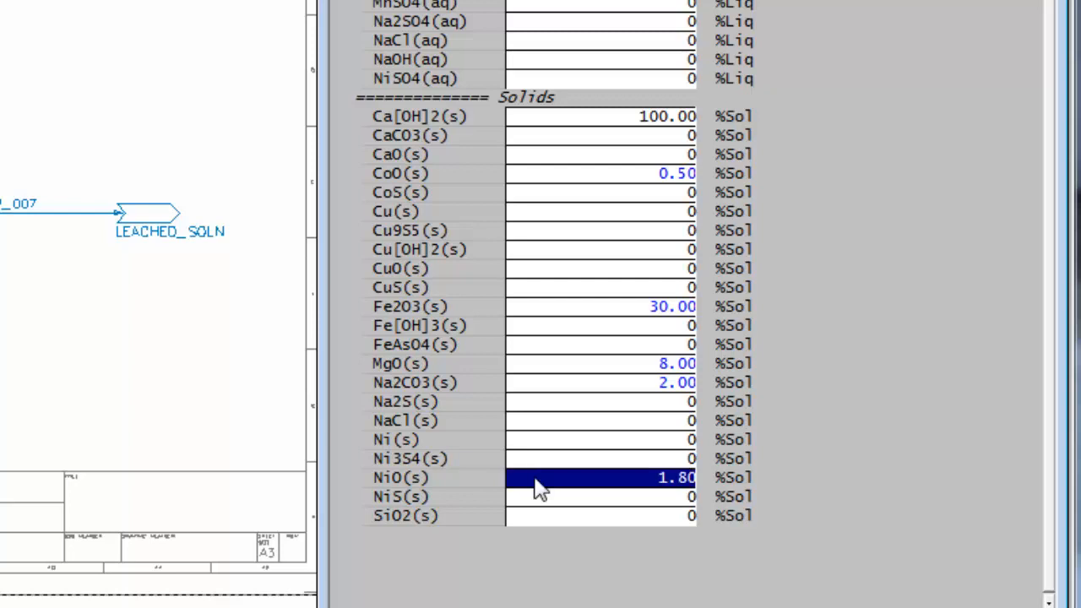
left_click(599, 515)
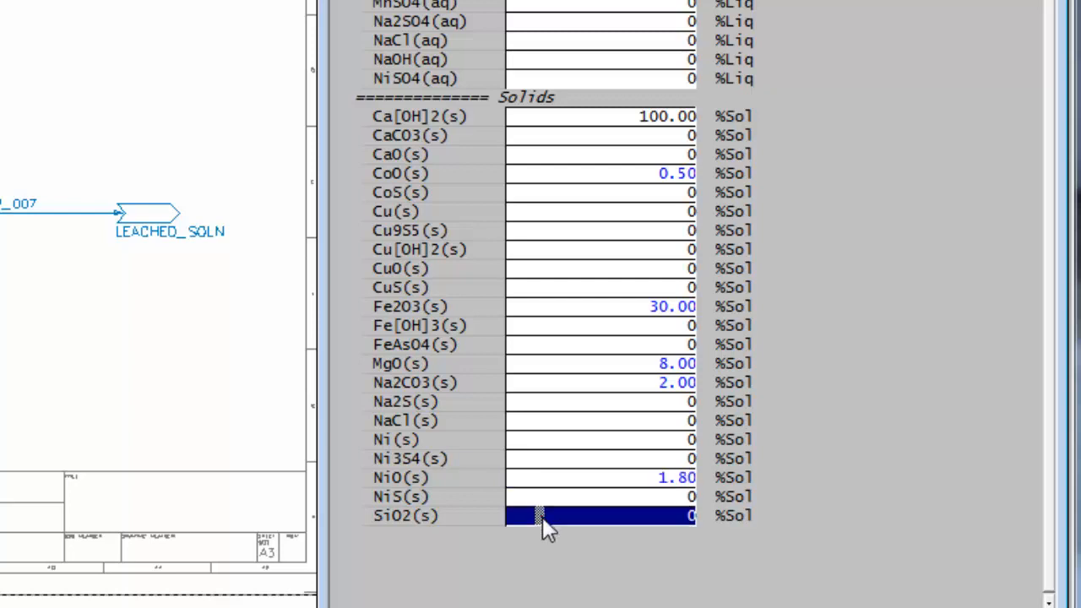
type("57.7")
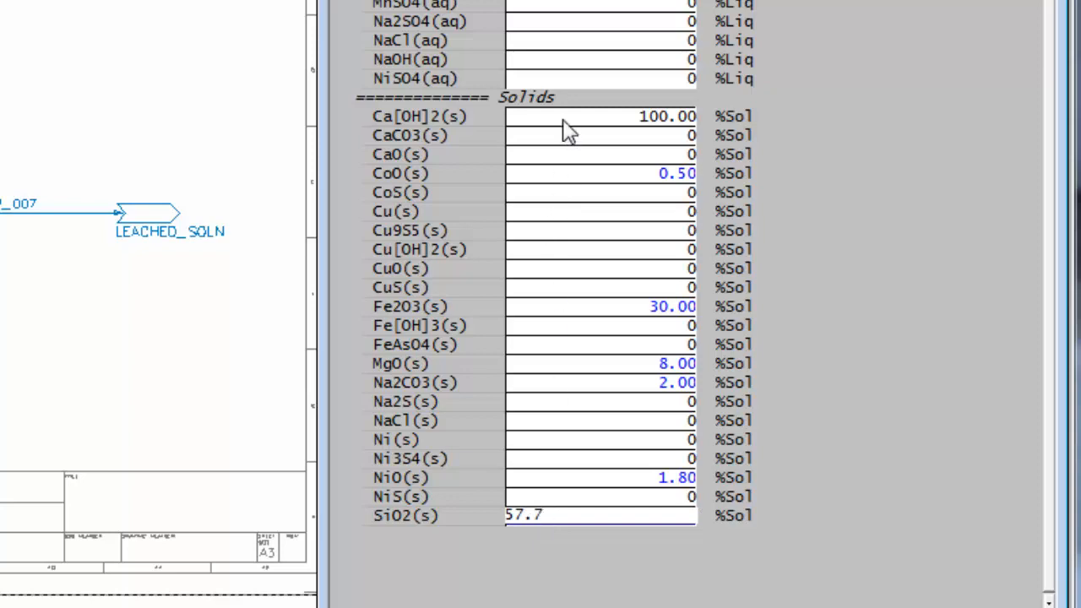
left_click(600, 116)
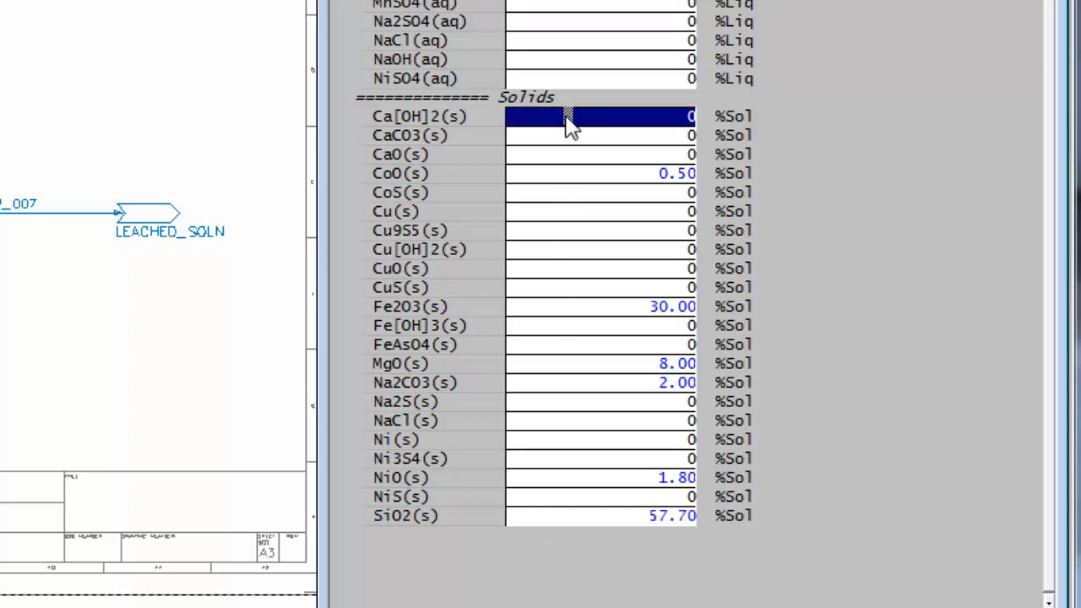